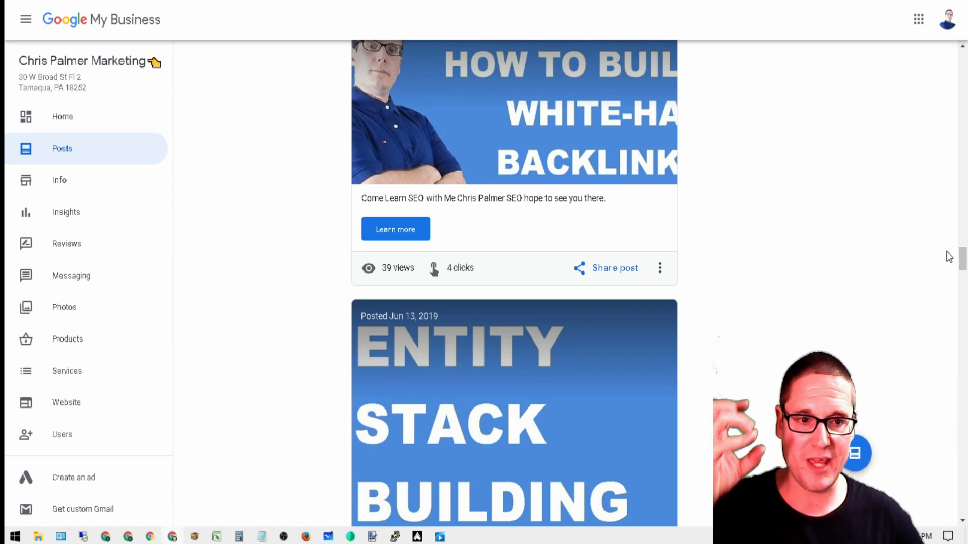
Scroll the Posts list comparing older posts' view counts with the April 2, 2020 post's 74 views
scroll("down", 3)
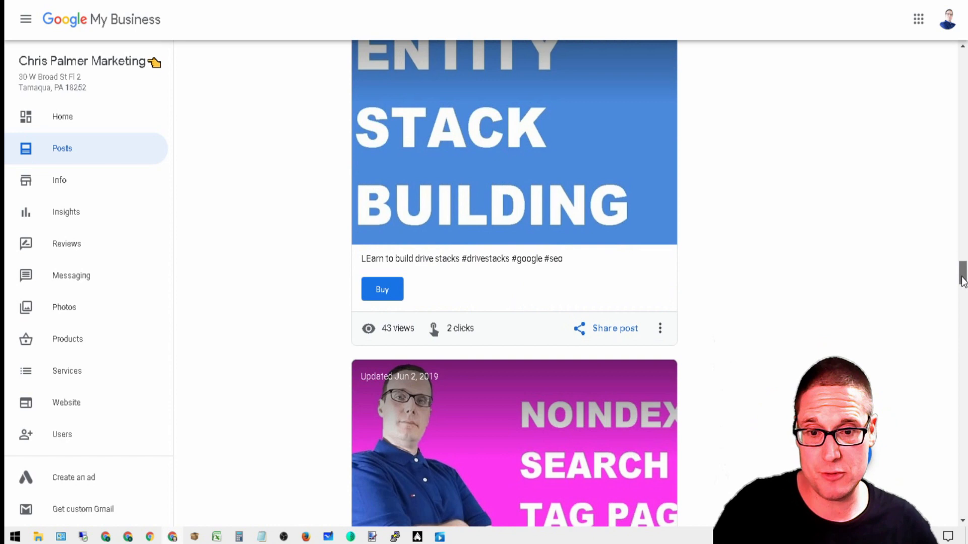
scroll("down", 3)
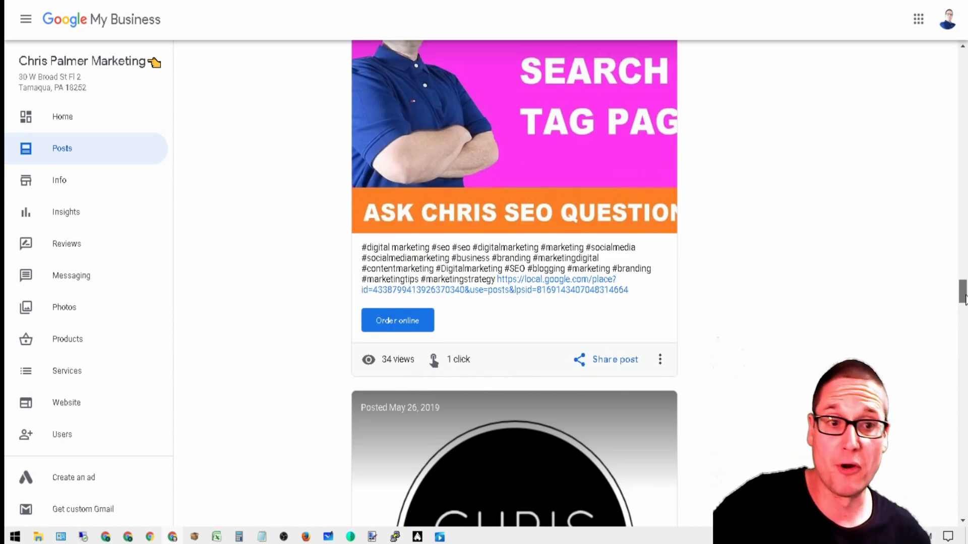
scroll("up", 3)
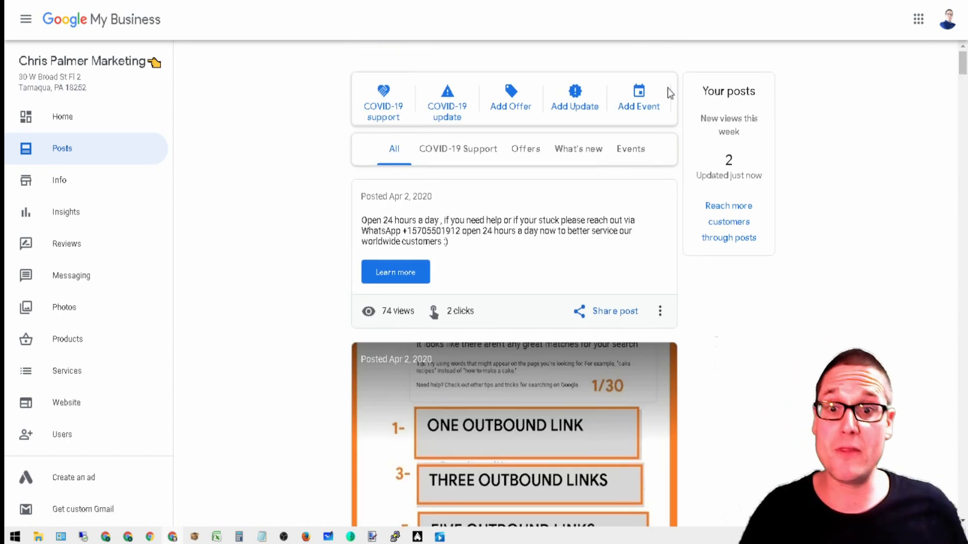
scroll("down", 3)
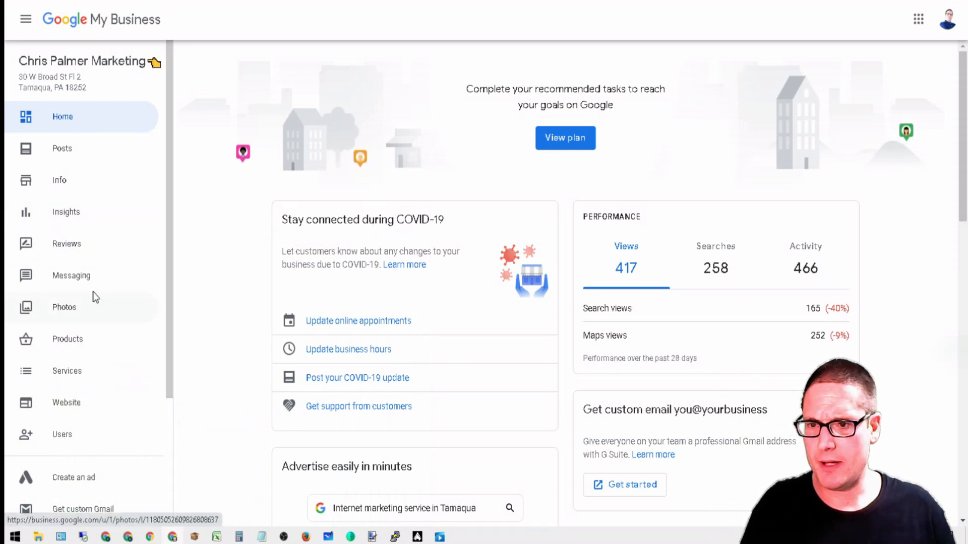
scroll("down", 3)
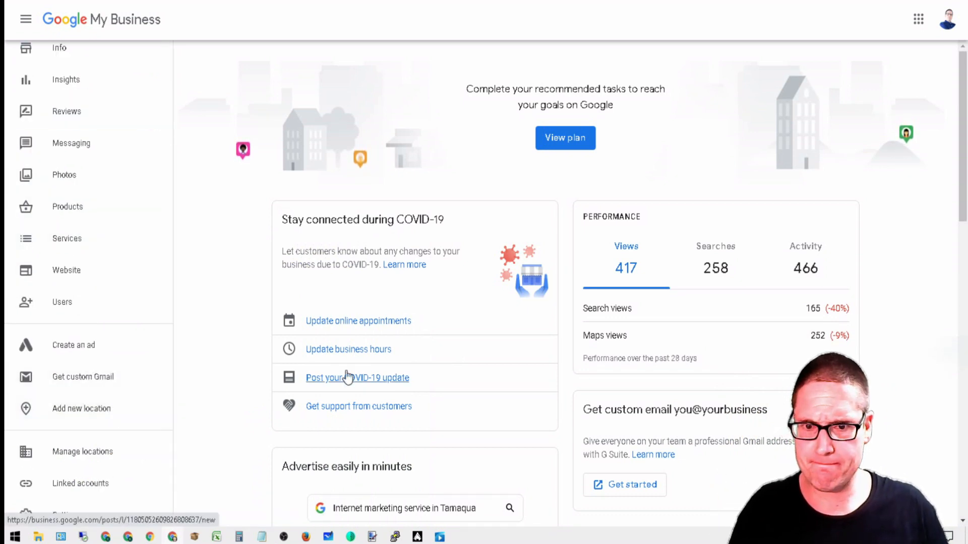
scroll("up", 3)
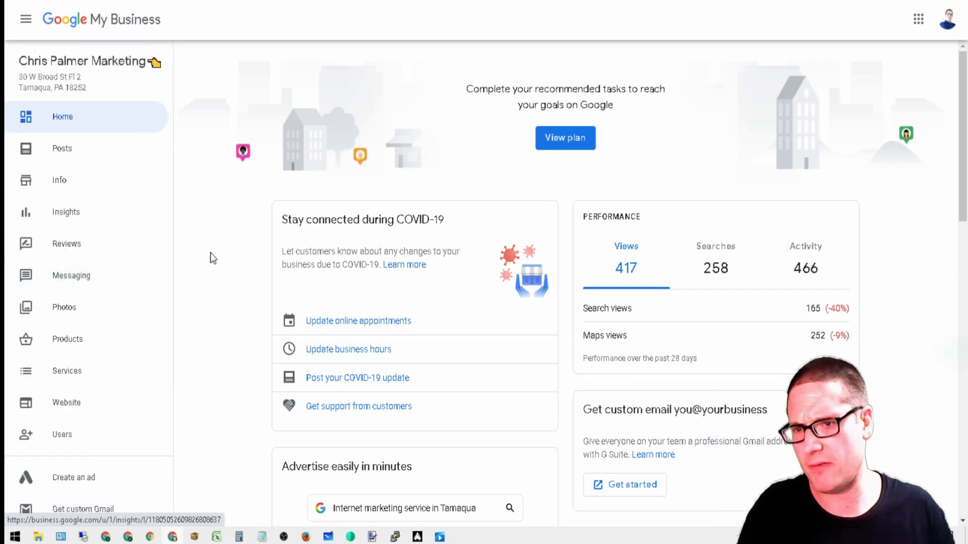
mouse_move(5, 212)
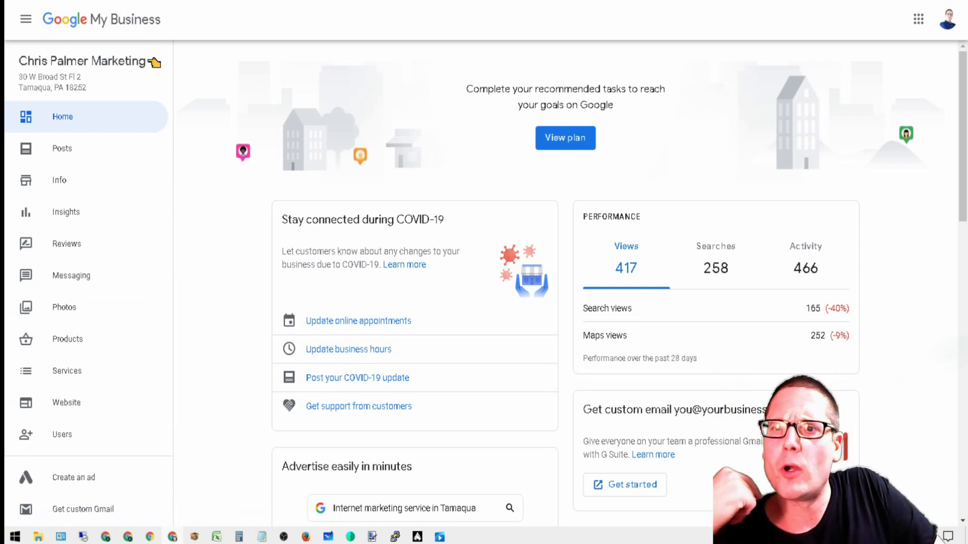
mouse_move(62, 148)
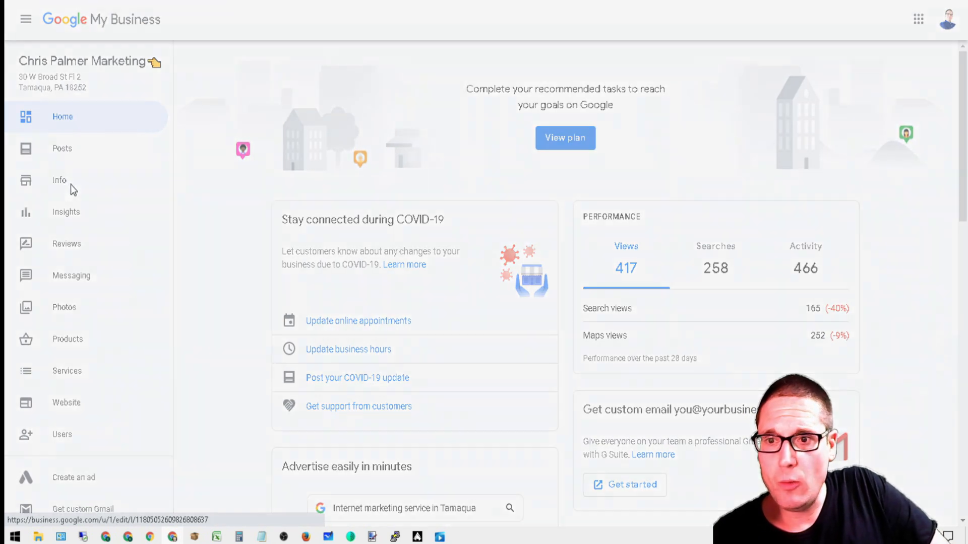
Open the Info page and scroll down to the 24-hour opening hours and Access hours
left_click(59, 179)
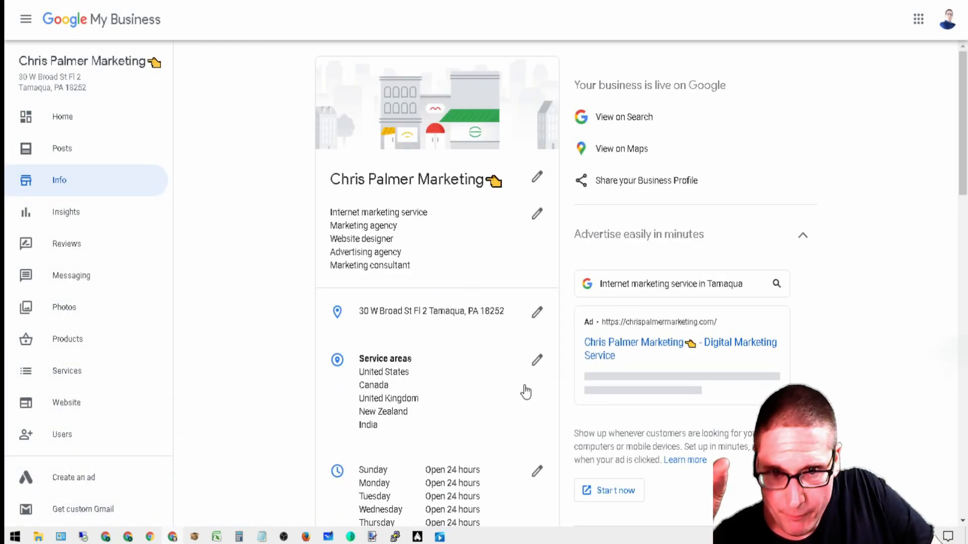
mouse_move(537, 278)
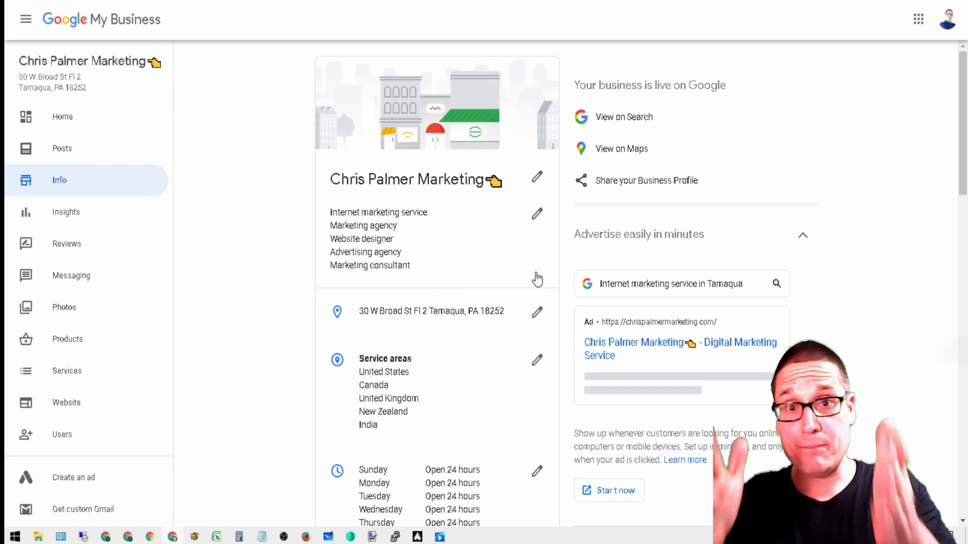
scroll("down", 3)
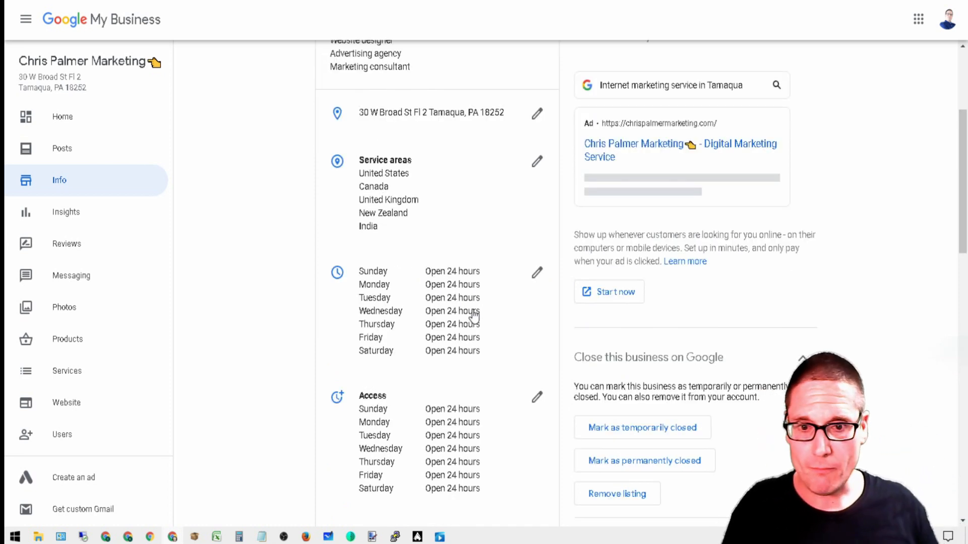
mouse_move(547, 292)
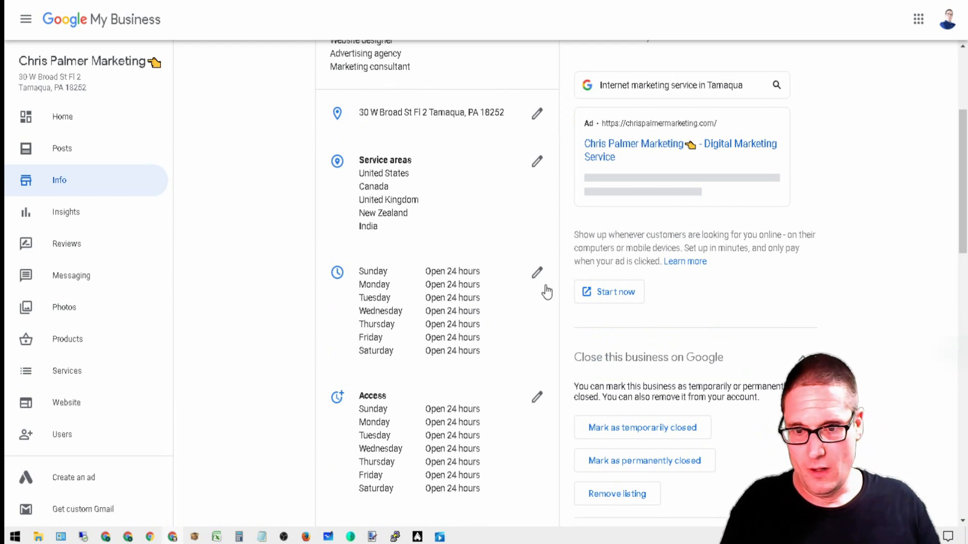
scroll("down", 3)
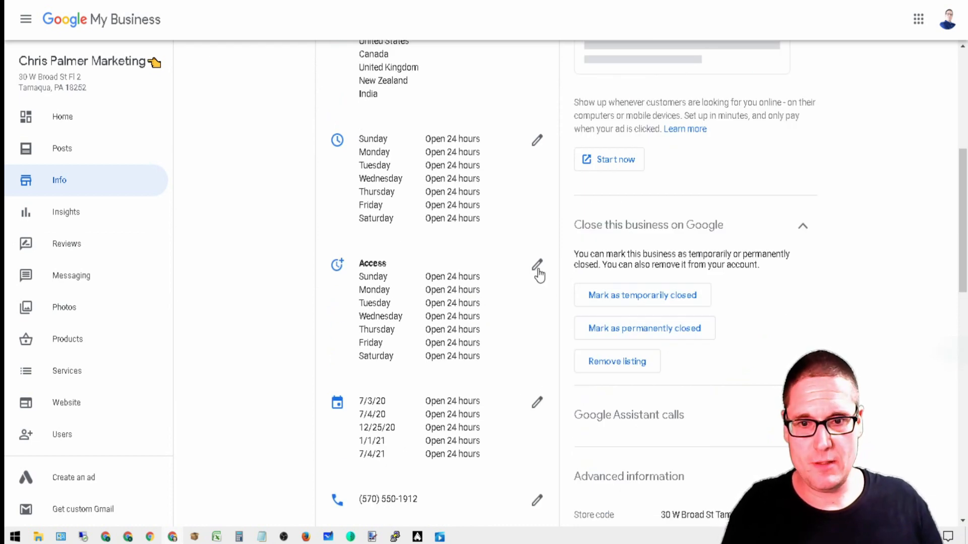
Delete the Access entry from More hours and apply, leaving More hours empty
left_click(537, 265)
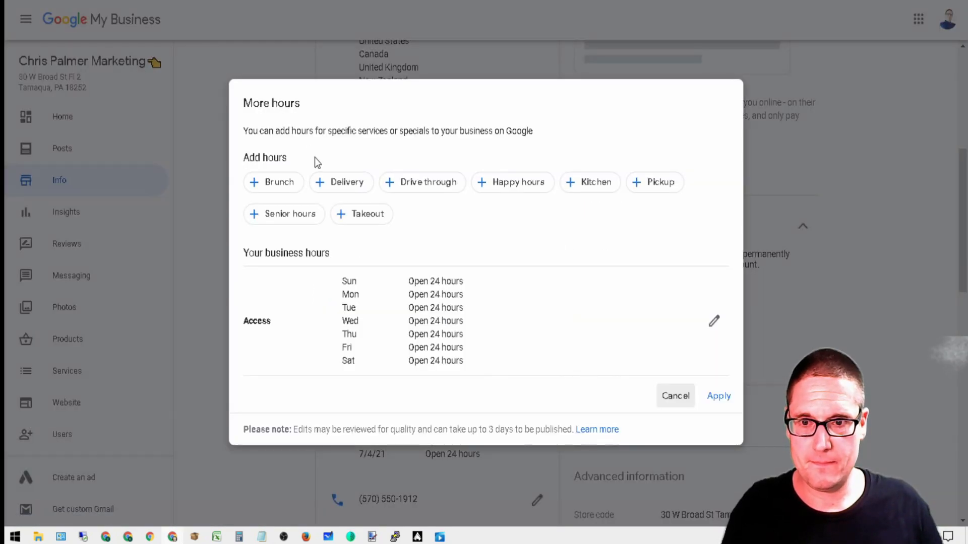
mouse_move(704, 208)
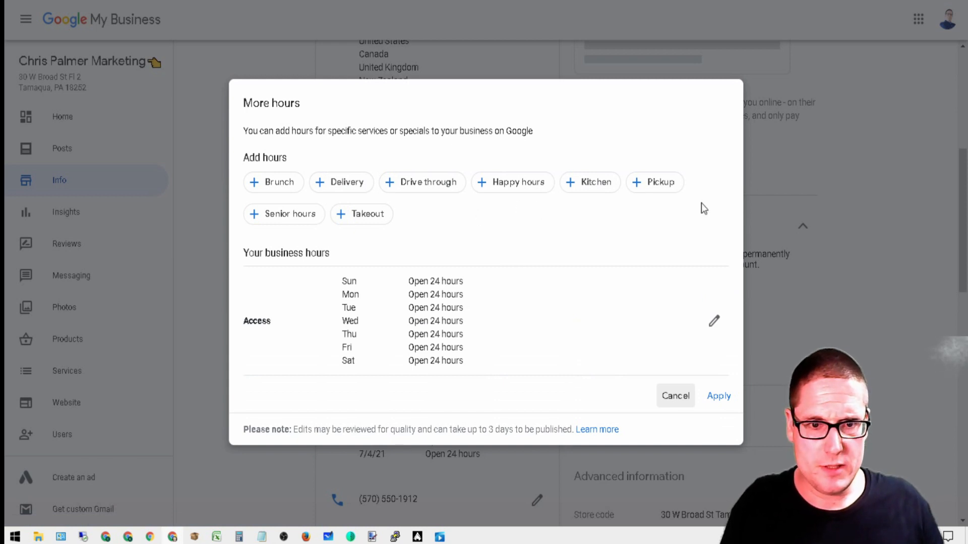
mouse_move(468, 354)
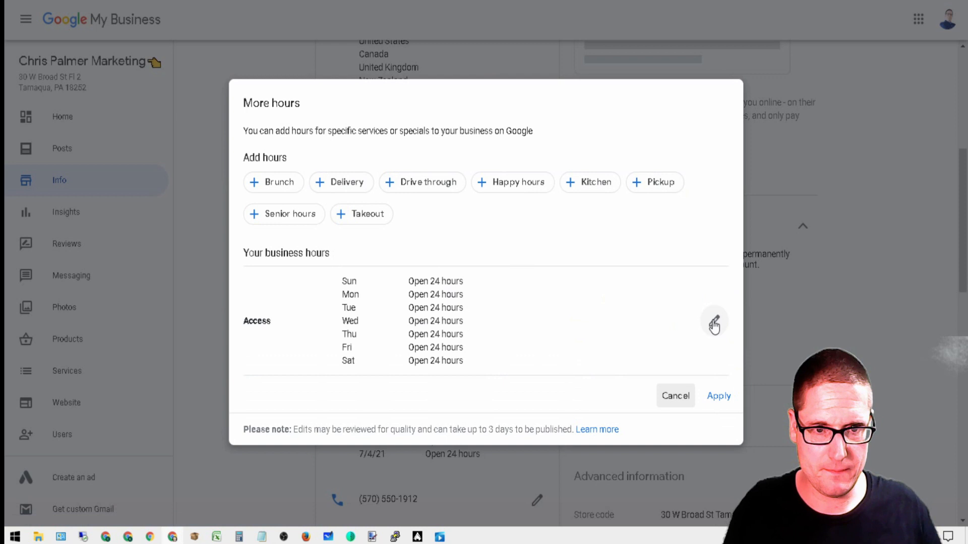
left_click(715, 321)
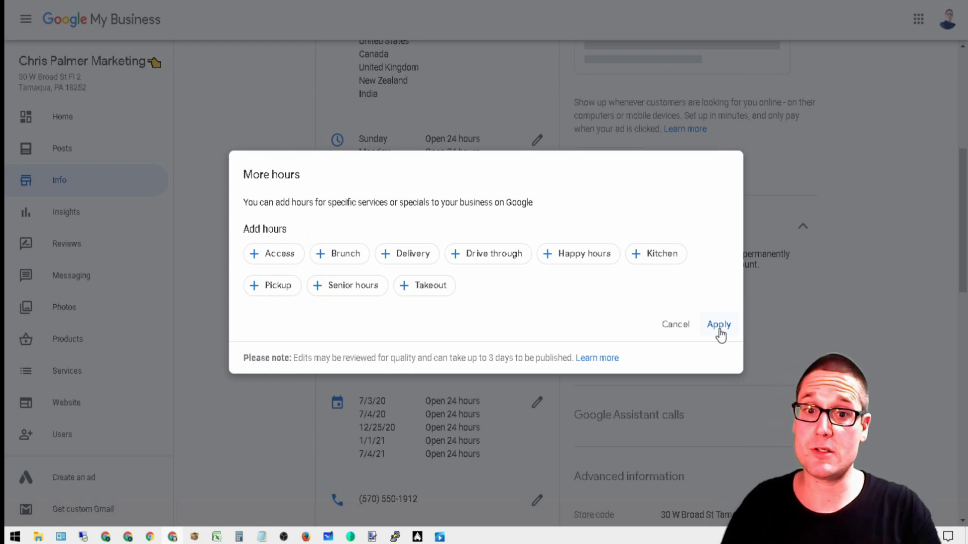
left_click(718, 324)
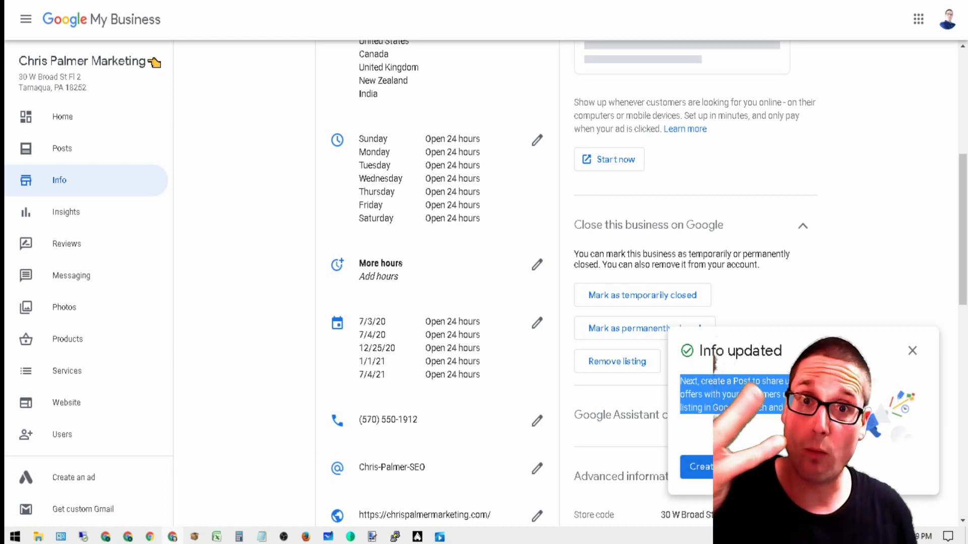
mouse_move(857, 275)
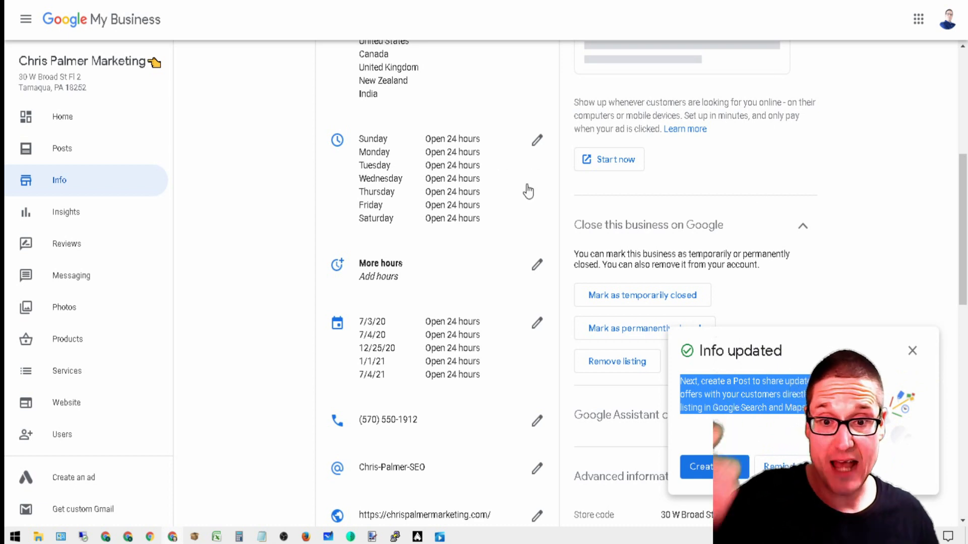
mouse_move(418, 335)
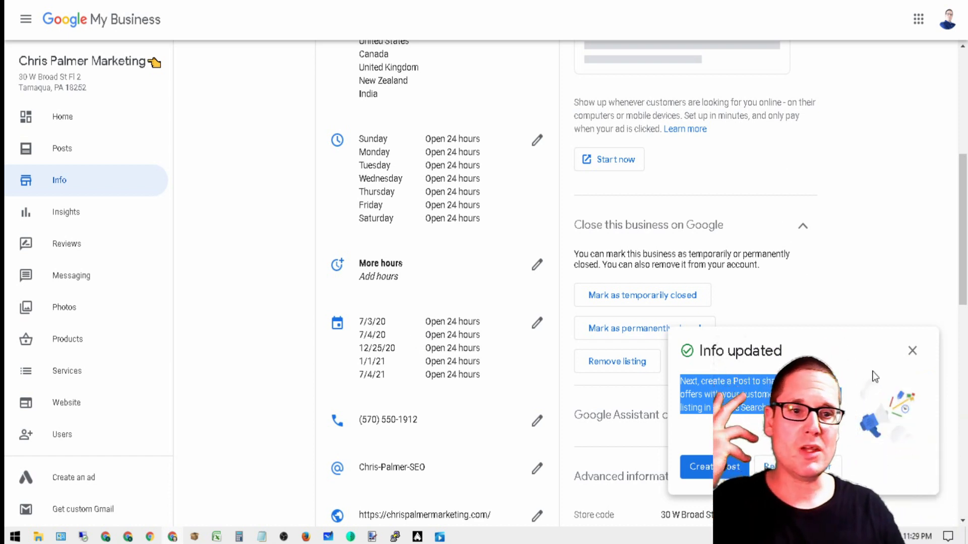
Dismiss the 'Info updated' confirmation on the Info page
left_click(912, 350)
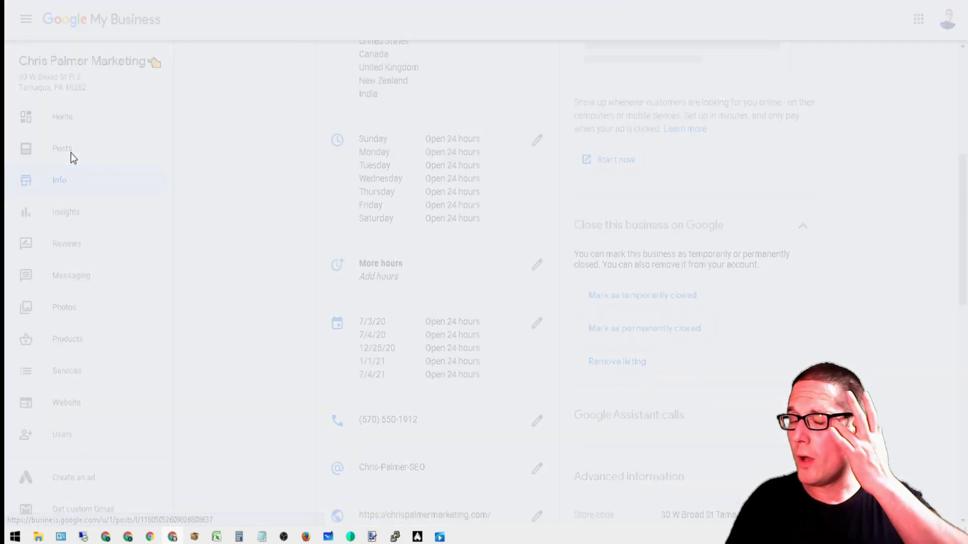
Open Posts, scroll through past posts and return to the newest April 2020 post
left_click(61, 148)
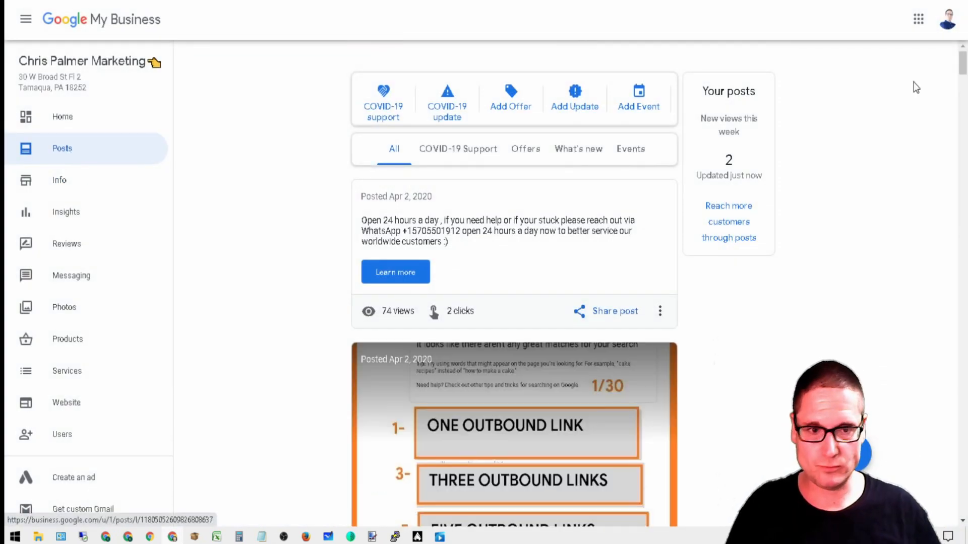
scroll("down", 3)
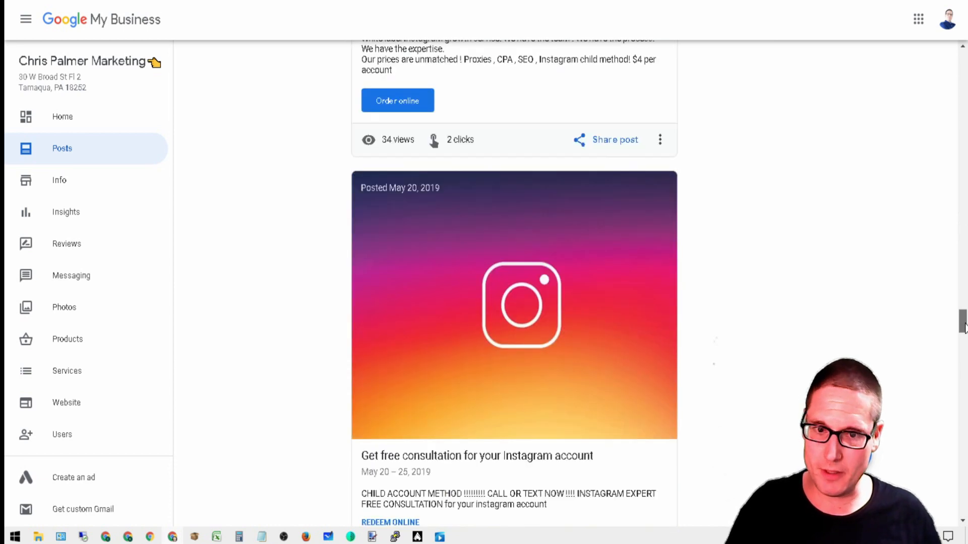
scroll("down", 3)
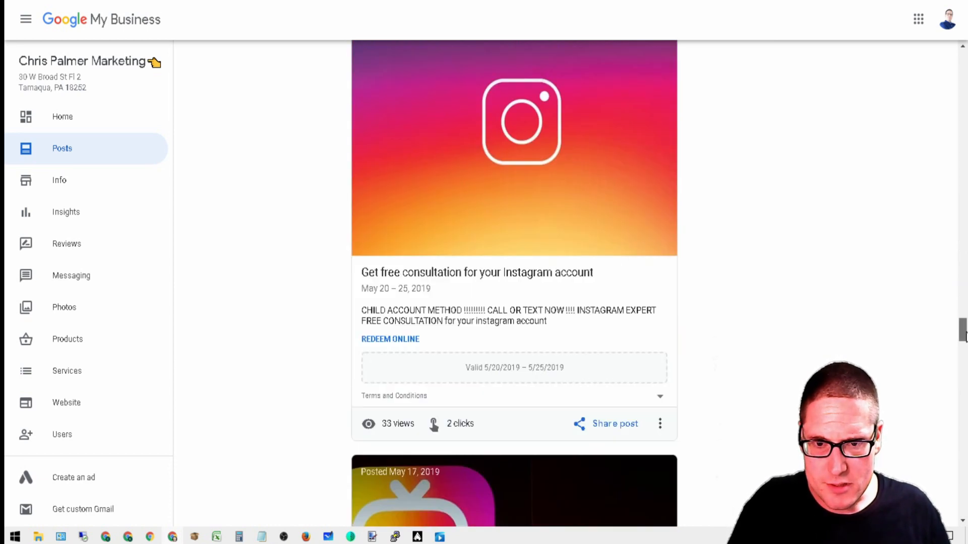
scroll("up", 3)
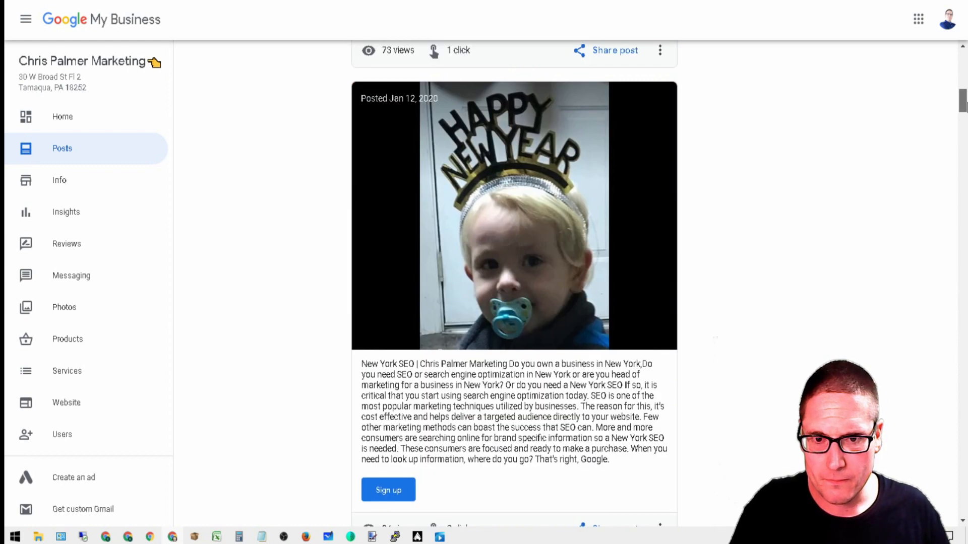
scroll("up", 3)
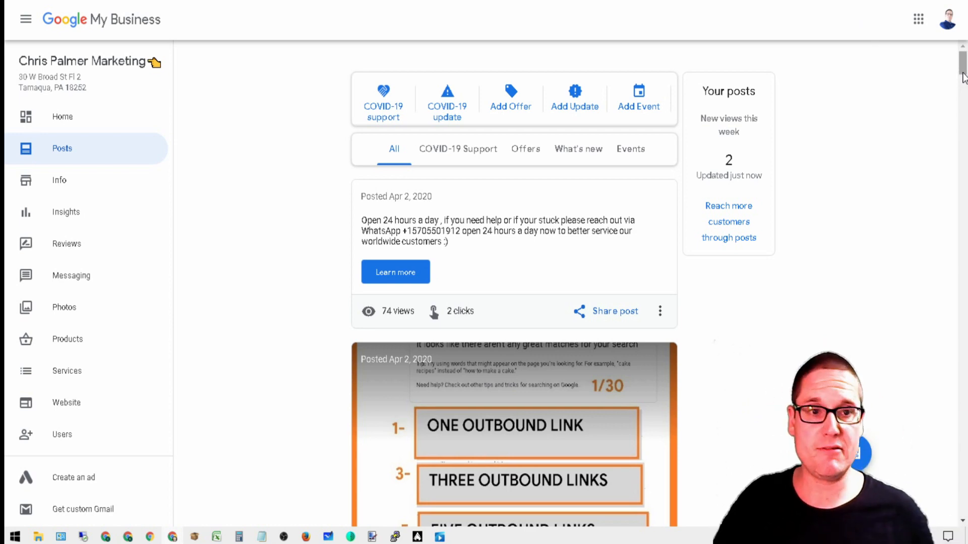
Scroll the posts comparing view counts, then reopen the Info page with its 24-hour hours
scroll("down", 3)
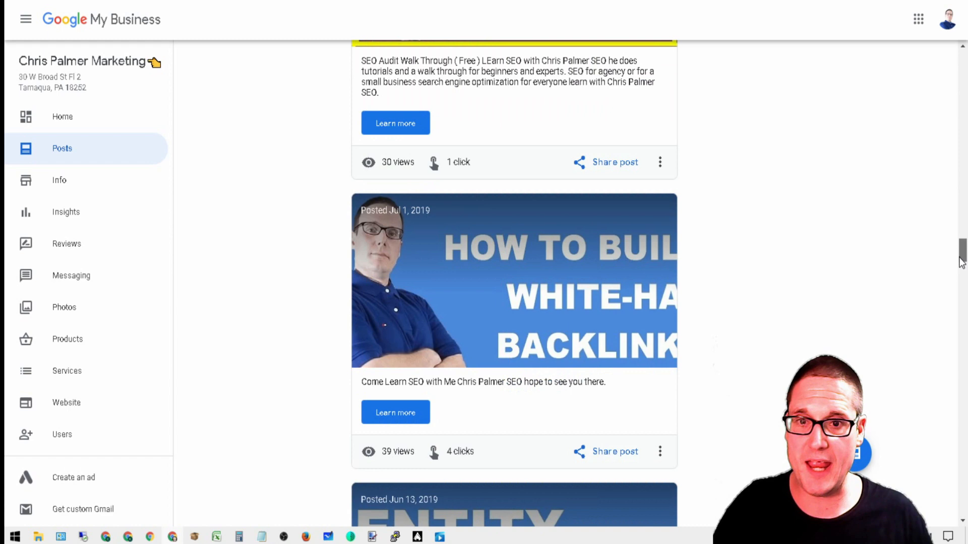
scroll("up", 3)
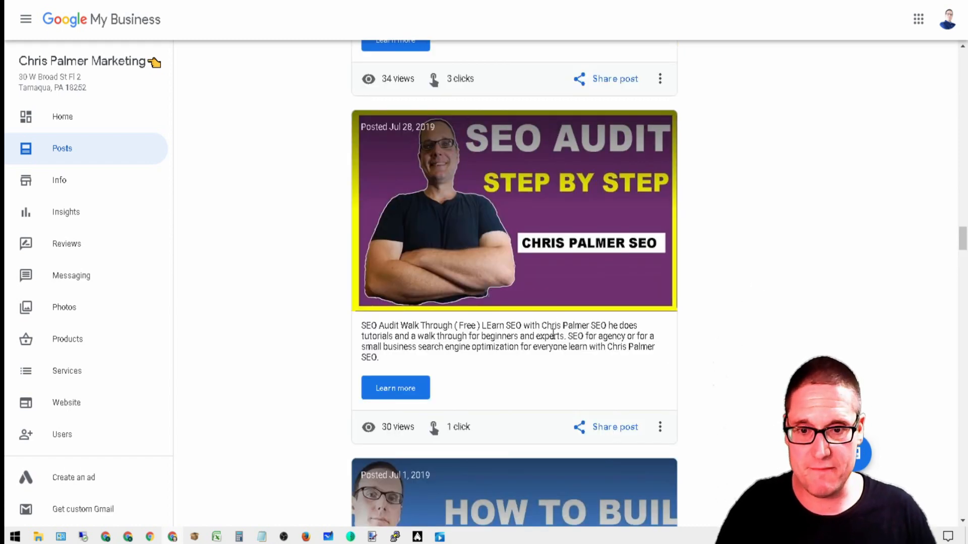
scroll("down", 3)
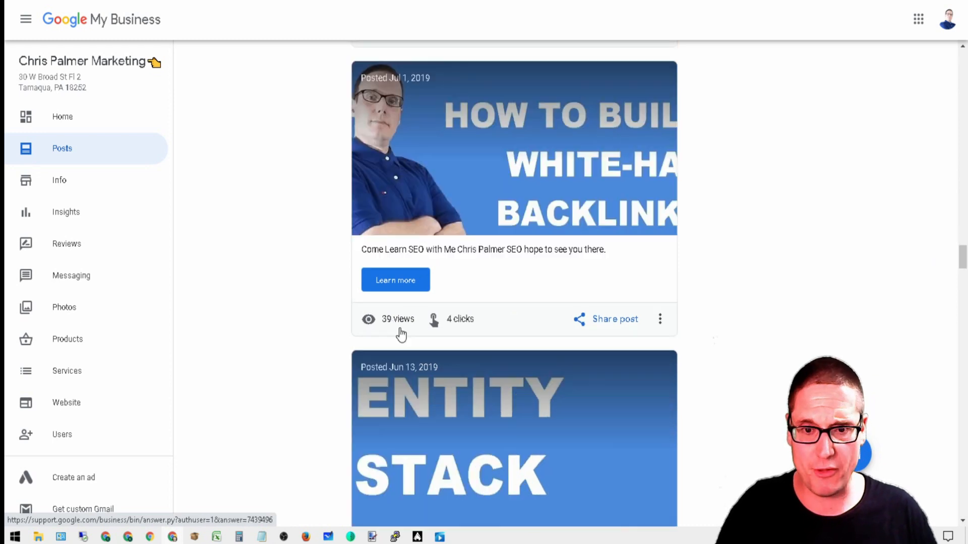
scroll("down", 3)
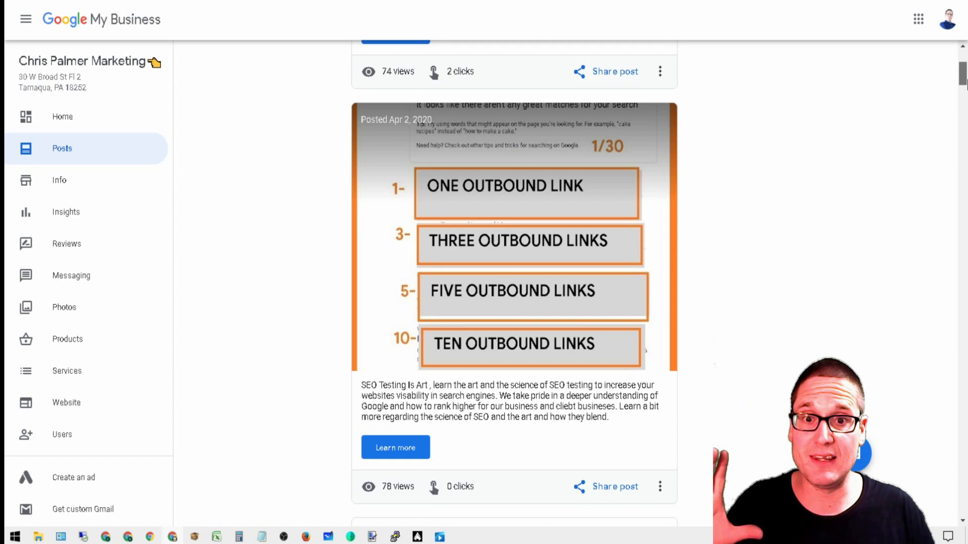
scroll("up", 3)
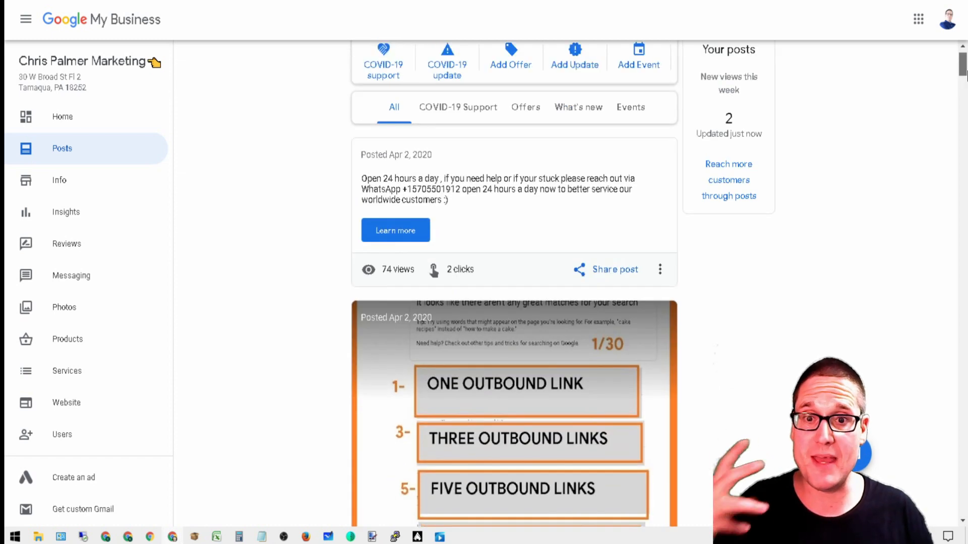
scroll("down", 3)
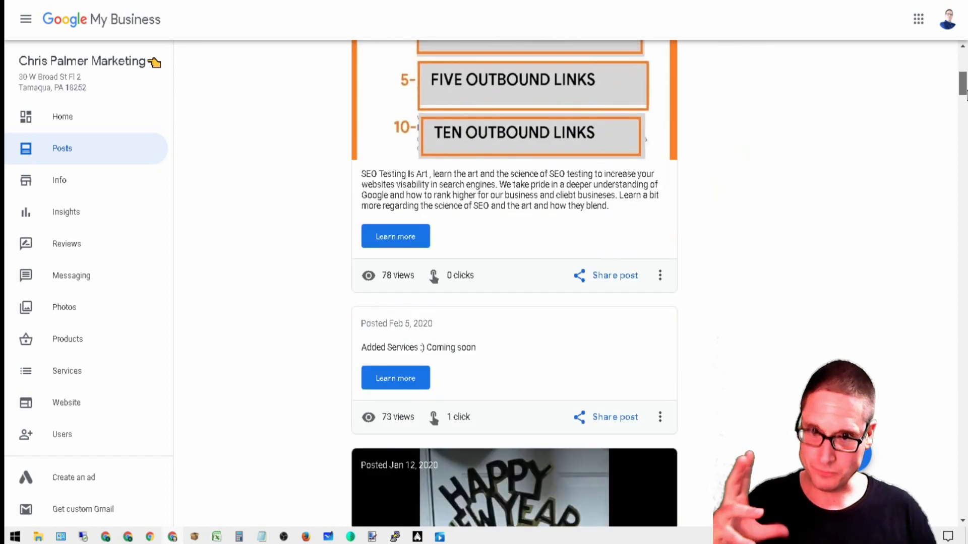
scroll("up", 3)
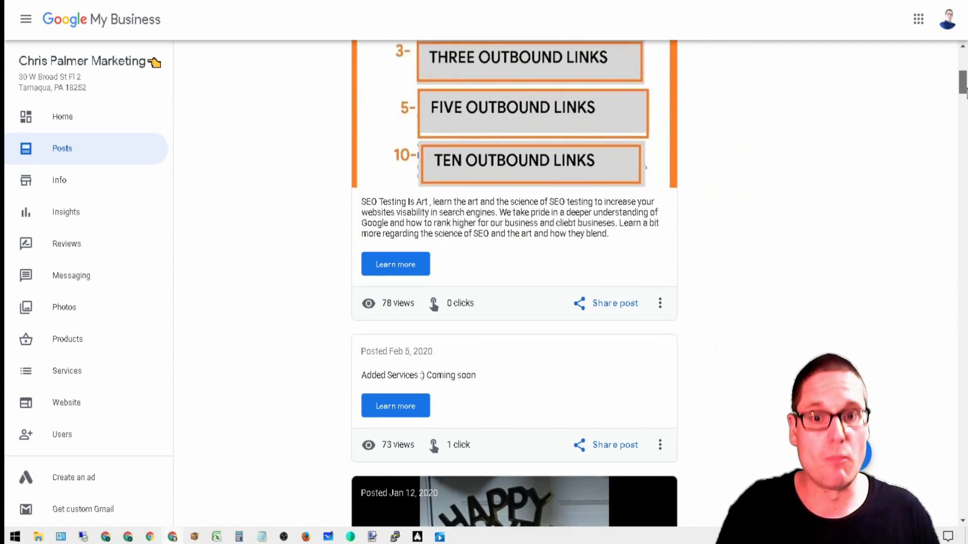
scroll("up", 3)
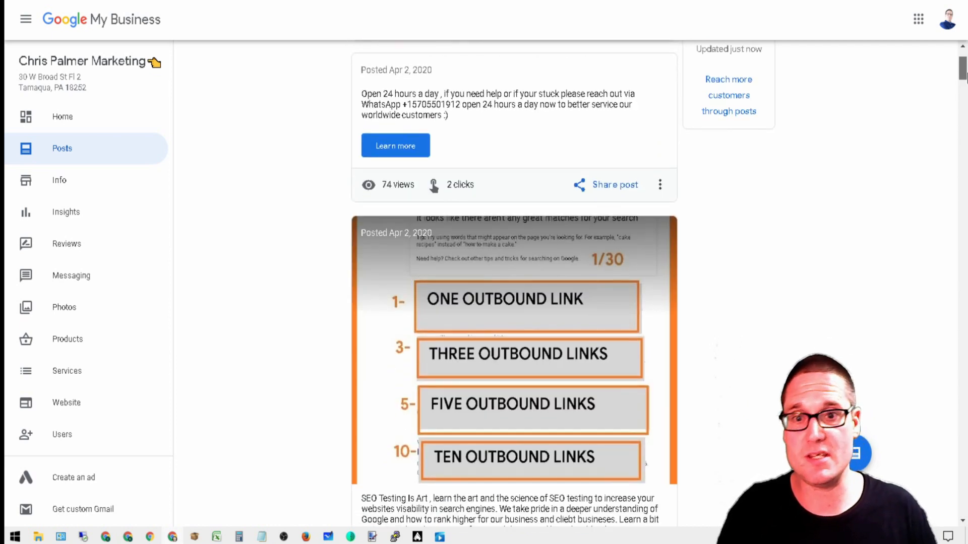
scroll("up", 3)
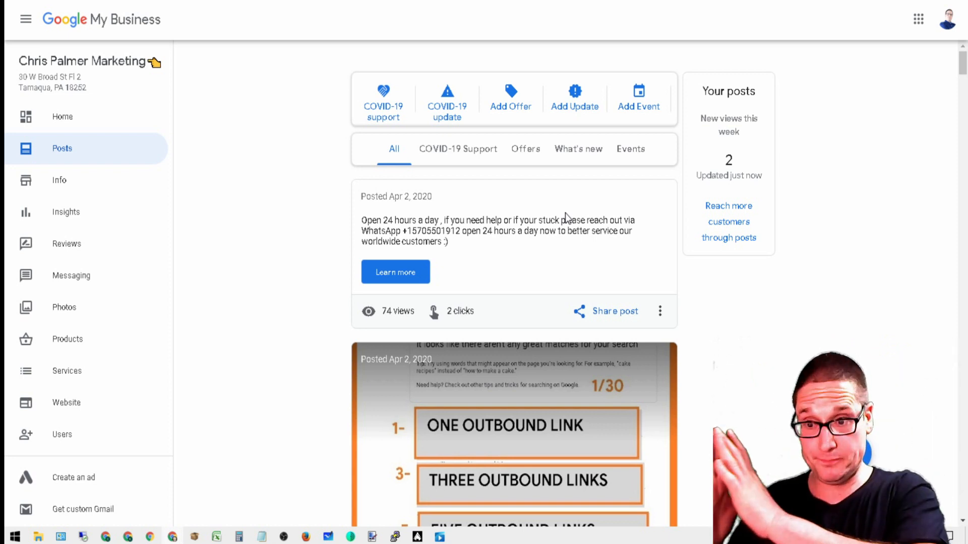
mouse_move(58, 181)
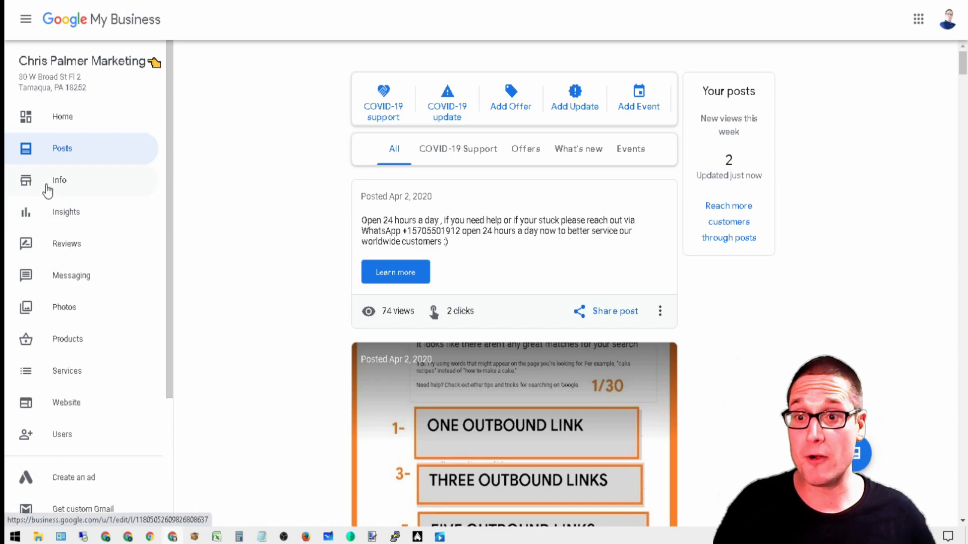
left_click(58, 181)
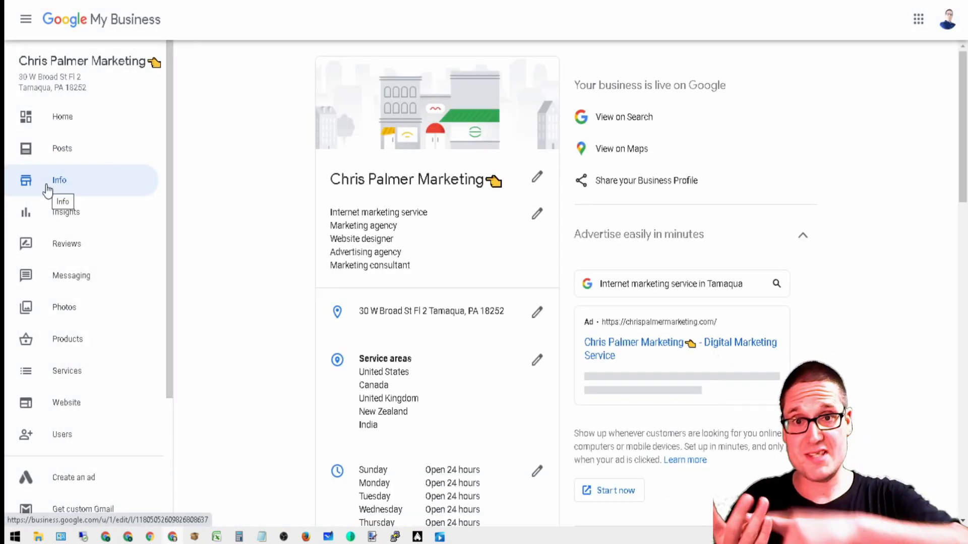